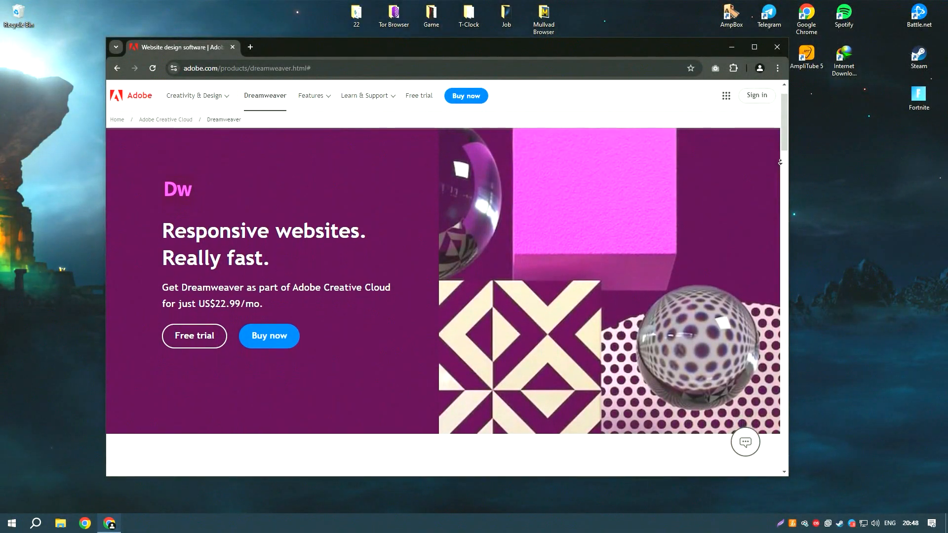
Scroll down through the Dreamweaver product page in Chrome
scroll("down", 3)
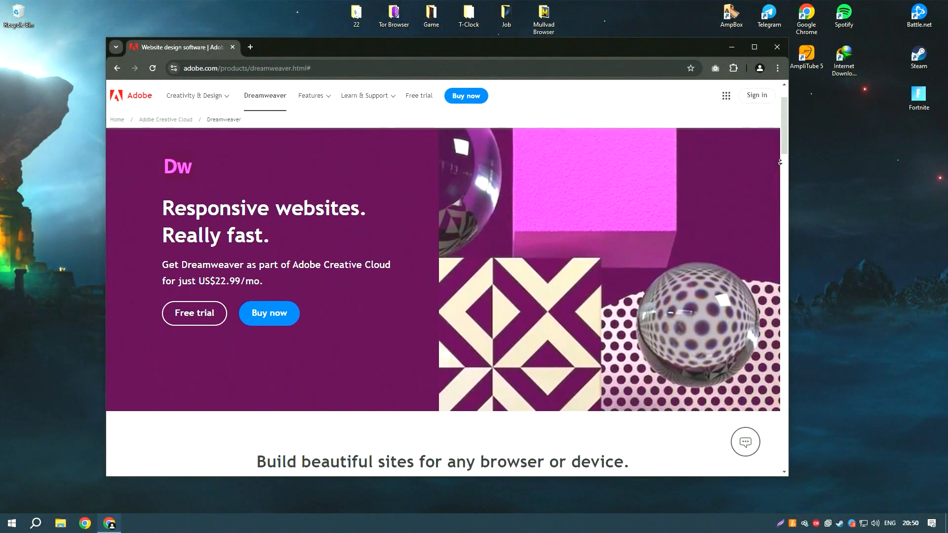
scroll("down", 3)
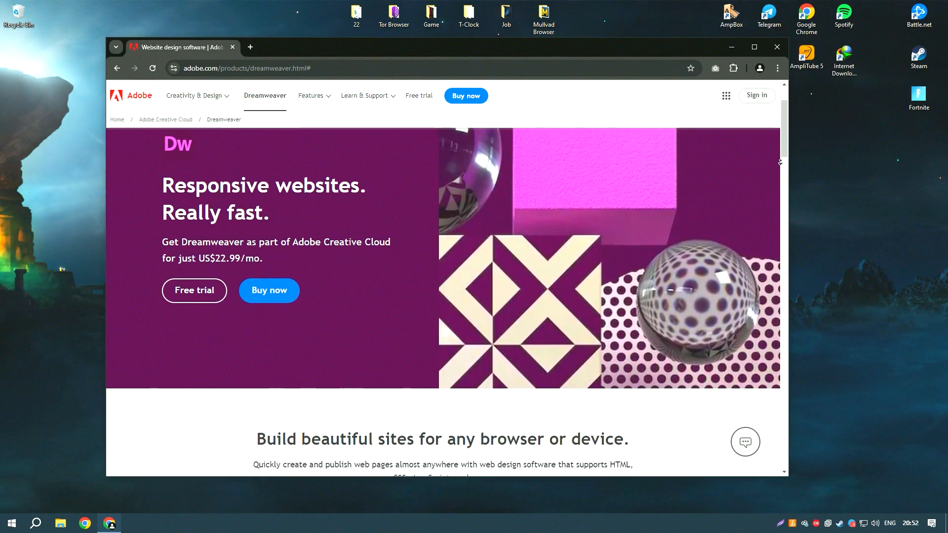
scroll("down", 3)
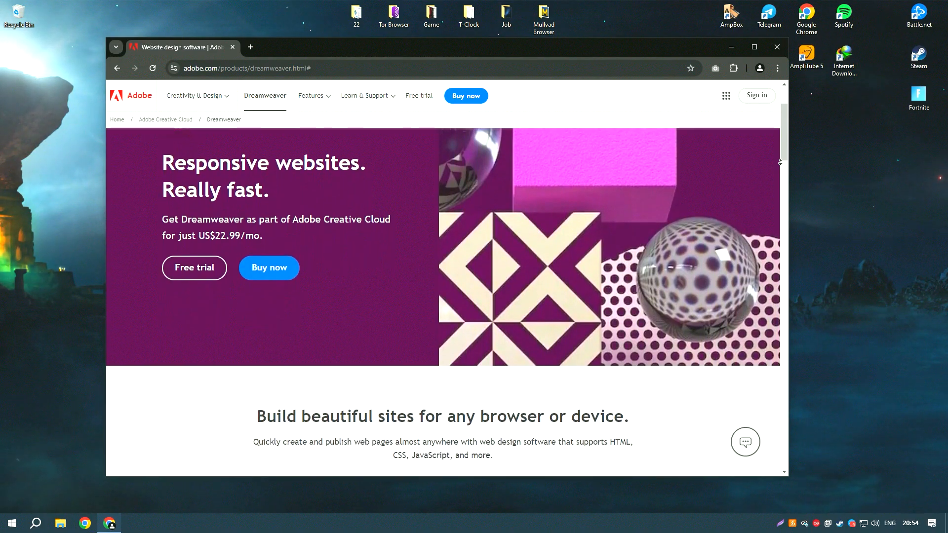
scroll("down", 3)
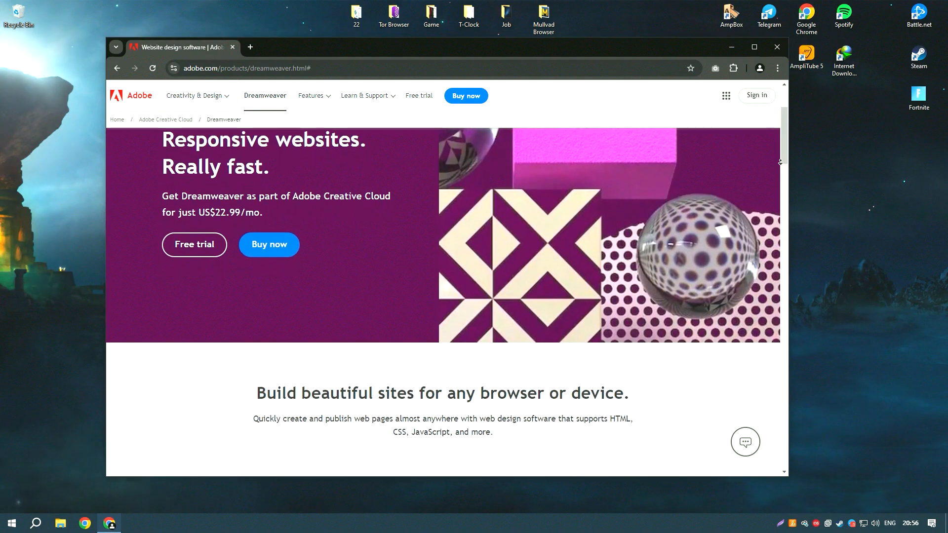
scroll("down", 3)
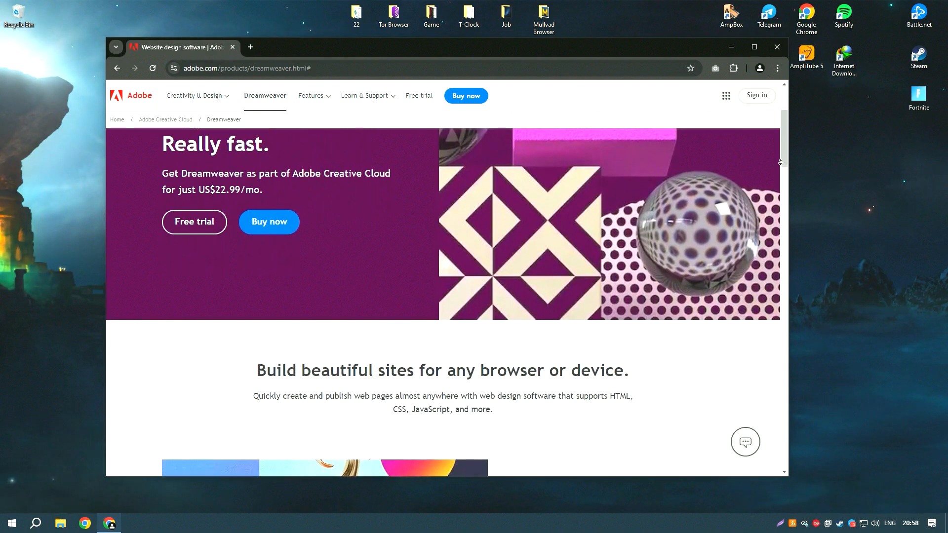
scroll("down", 3)
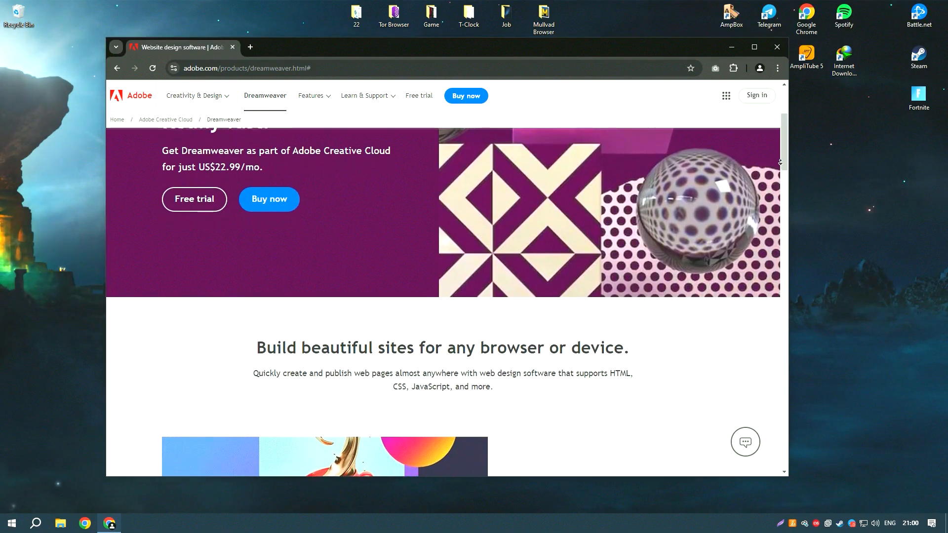
scroll("down", 3)
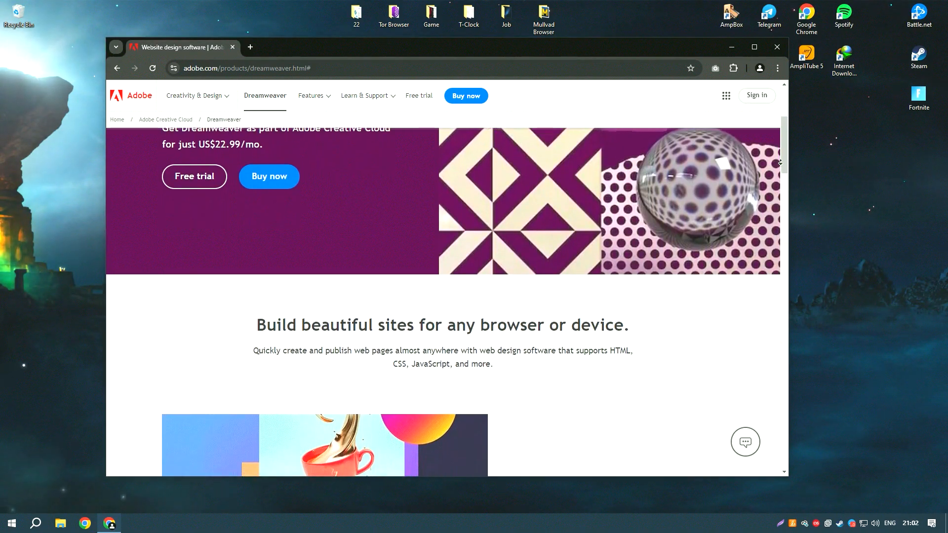
scroll("down", 3)
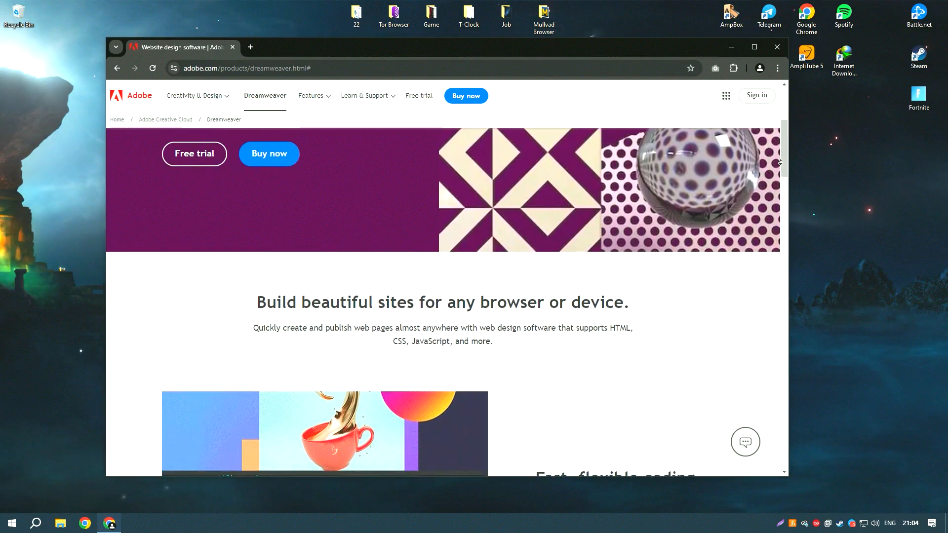
scroll("down", 3)
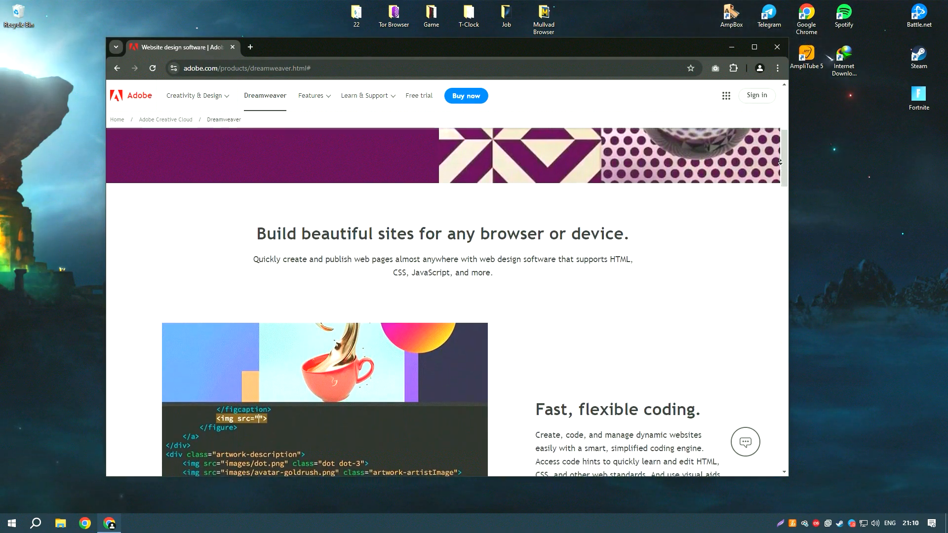
scroll("down", 3)
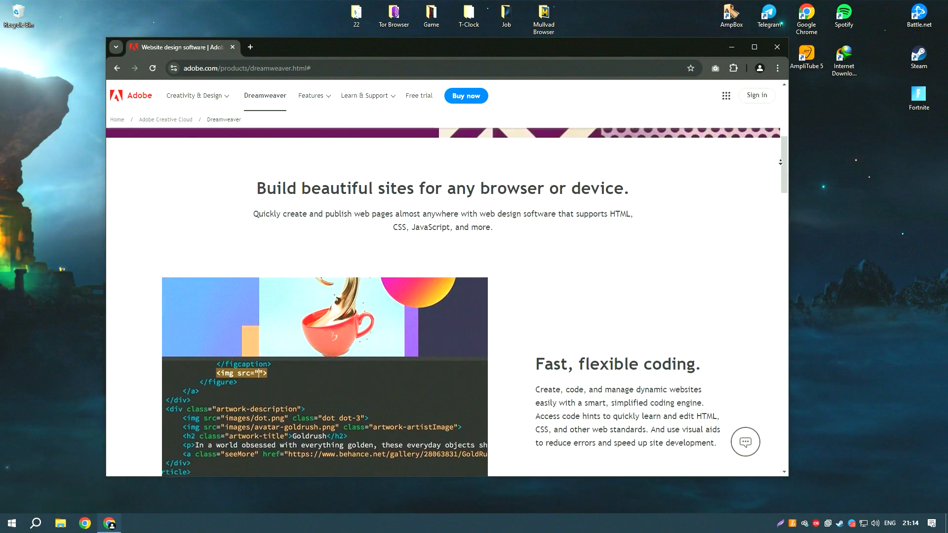
scroll("down", 3)
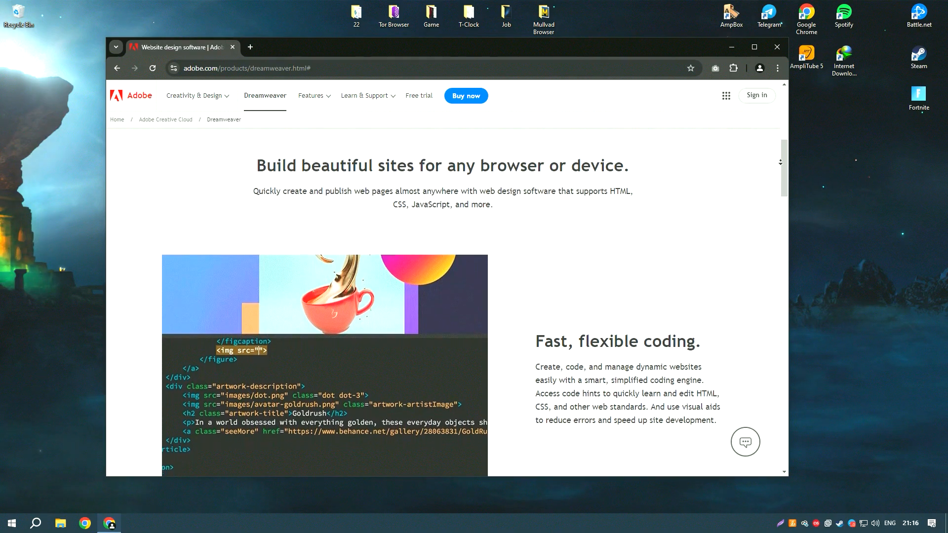
scroll("down", 3)
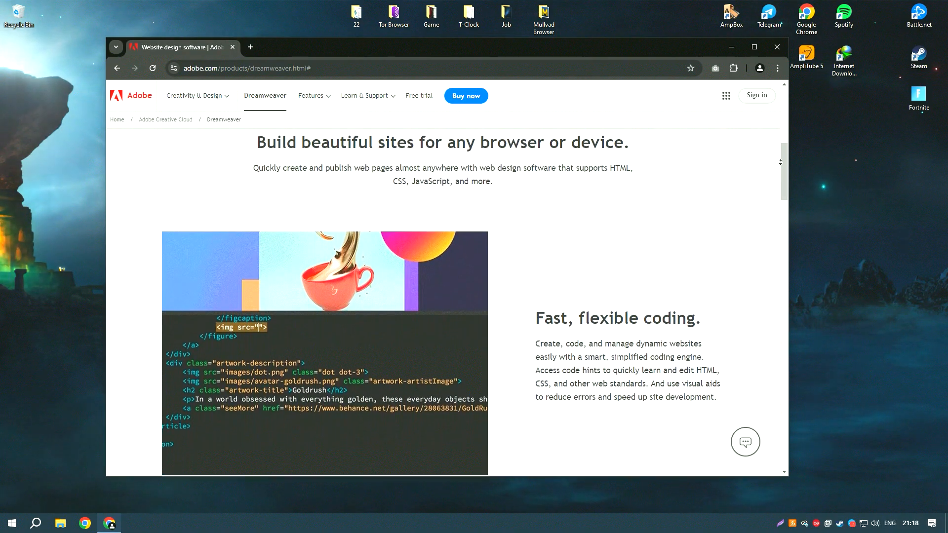
scroll("down", 3)
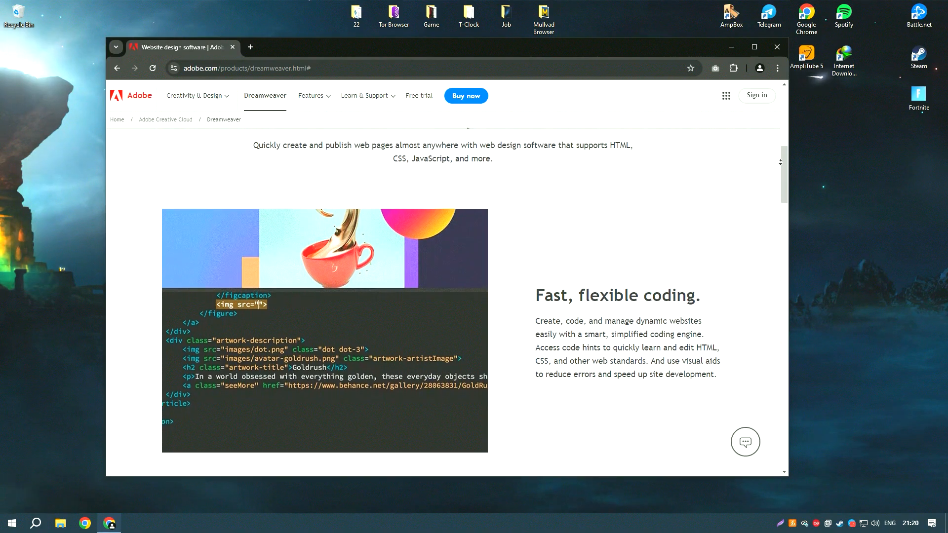
scroll("down", 3)
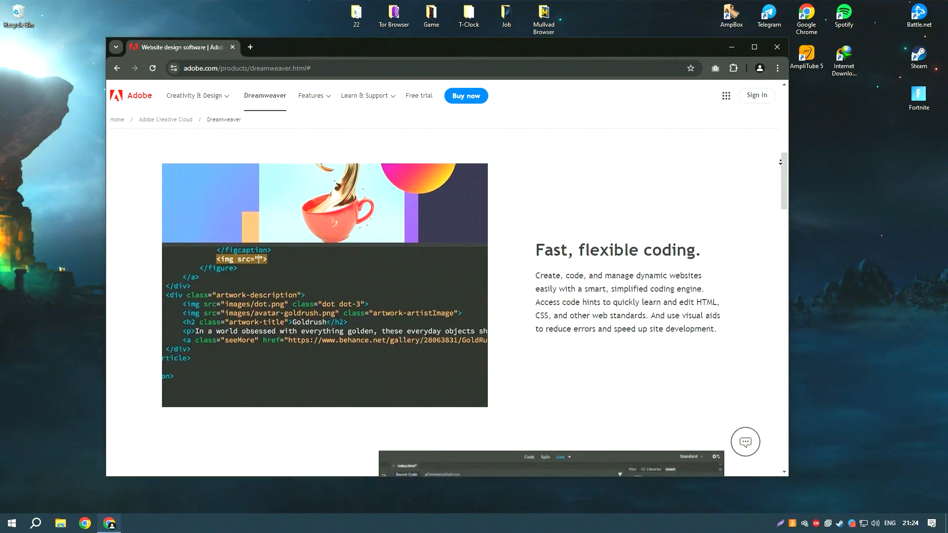
scroll("down", 3)
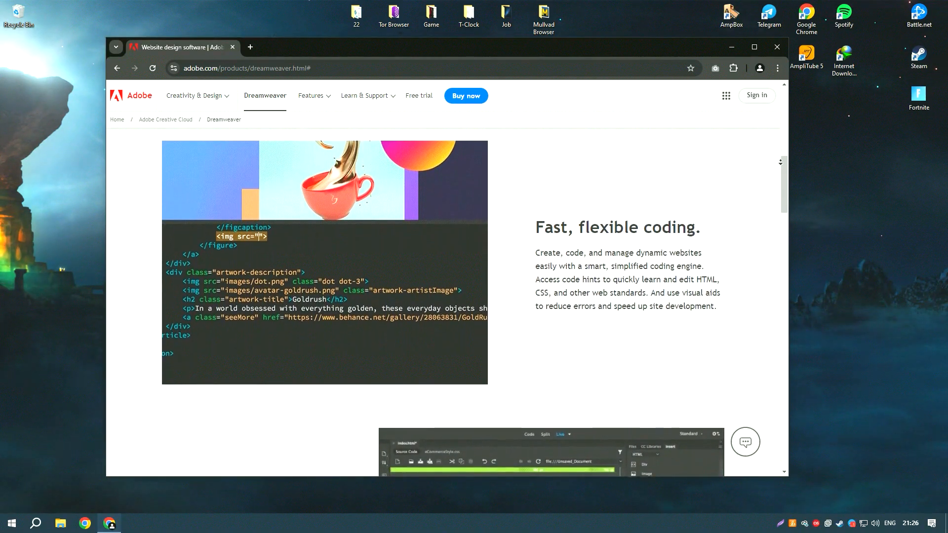
scroll("down", 3)
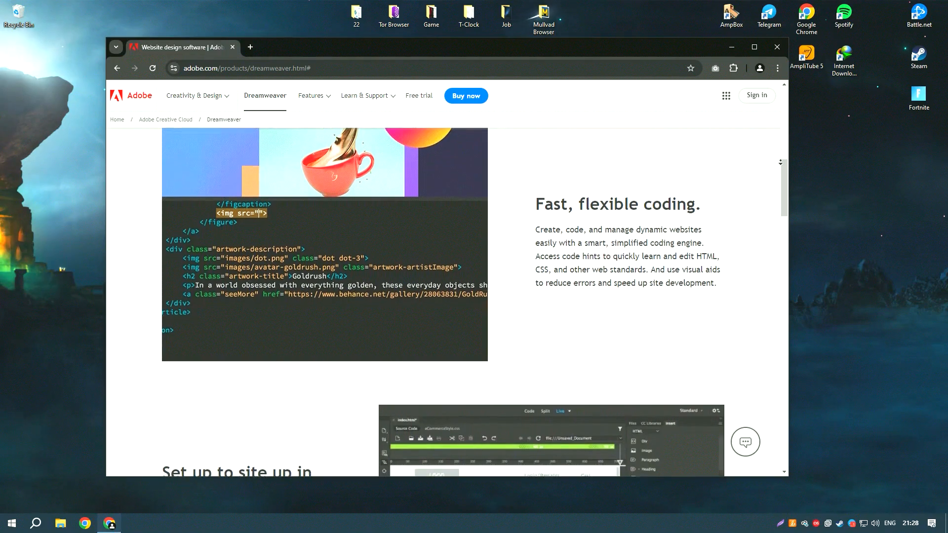
scroll("down", 3)
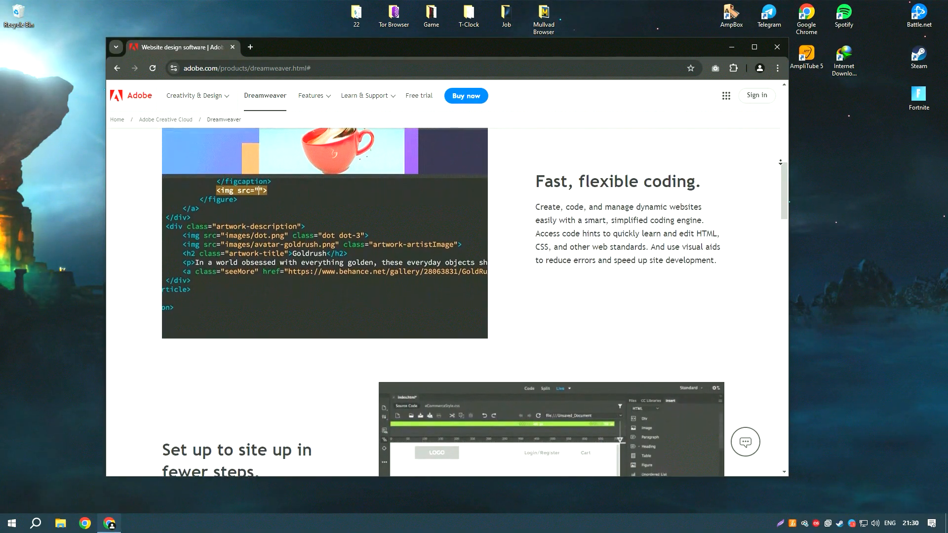
scroll("down", 3)
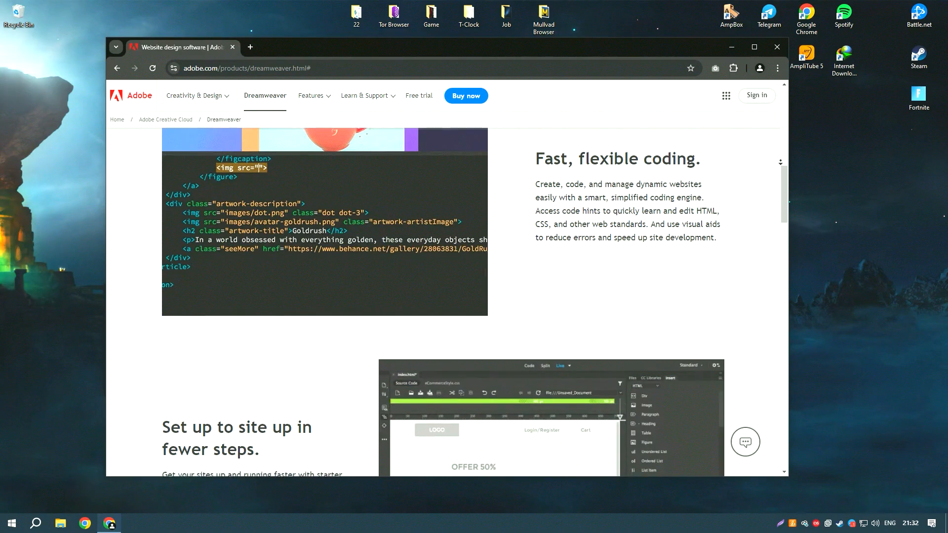
scroll("down", 3)
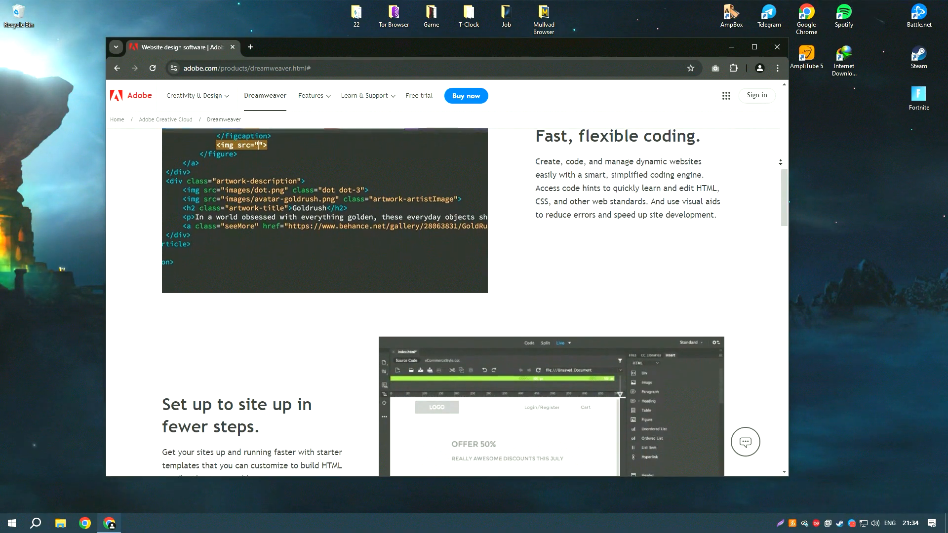
scroll("down", 3)
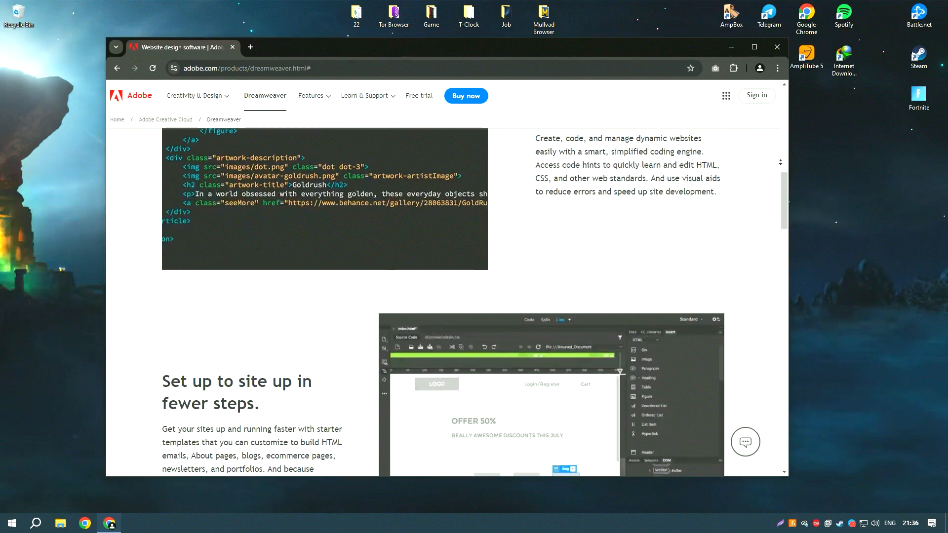
scroll("down", 3)
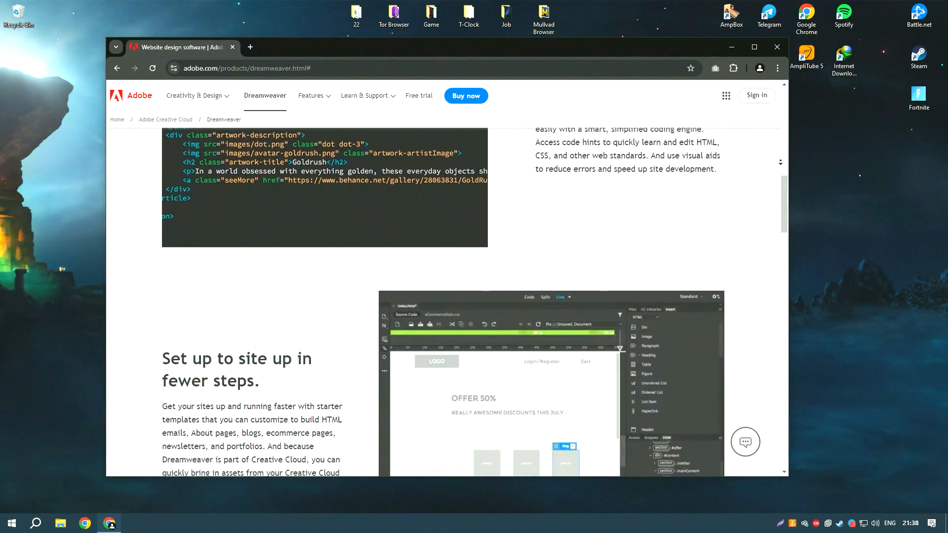
scroll("down", 3)
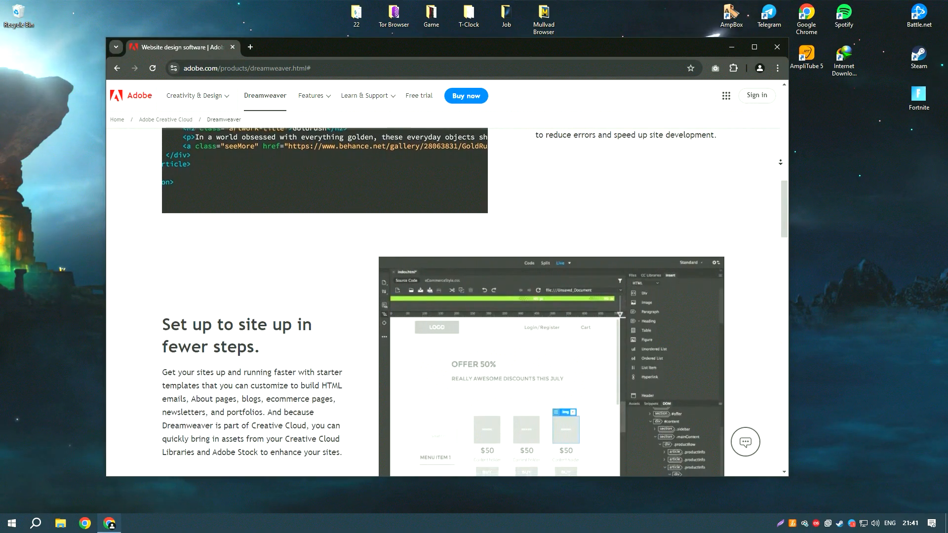
Finish the page, close Chrome, and bring up Creative Cloud's Dreamweaver app page
scroll("down", 3)
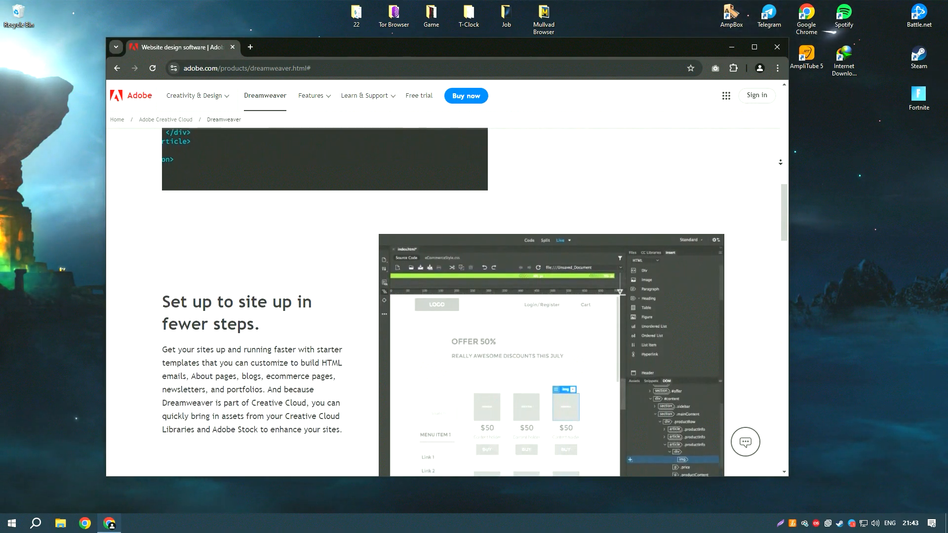
scroll("down", 3)
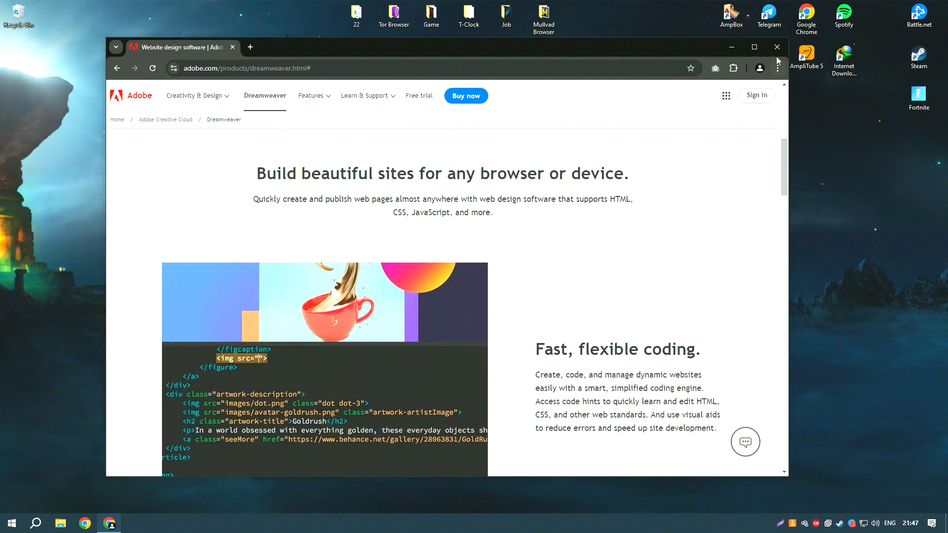
left_click(778, 47)
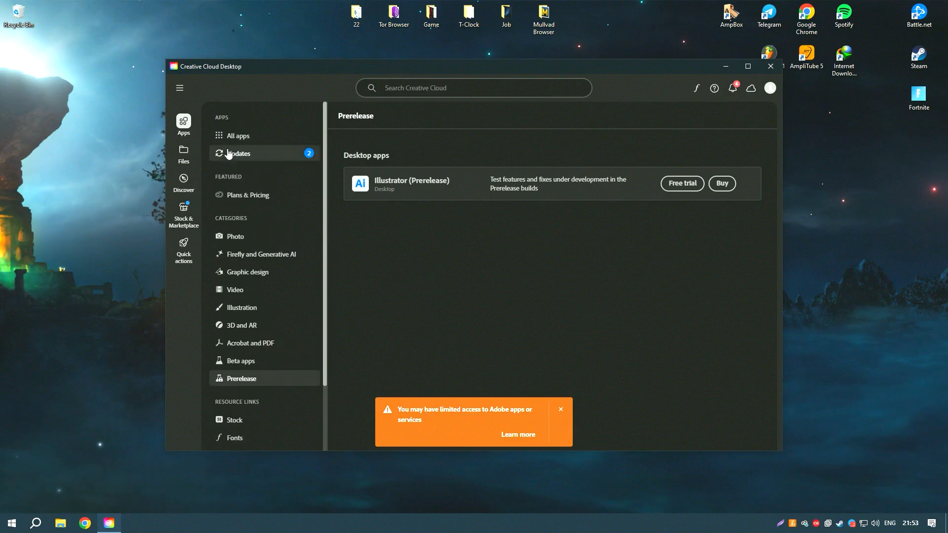
left_click(237, 135)
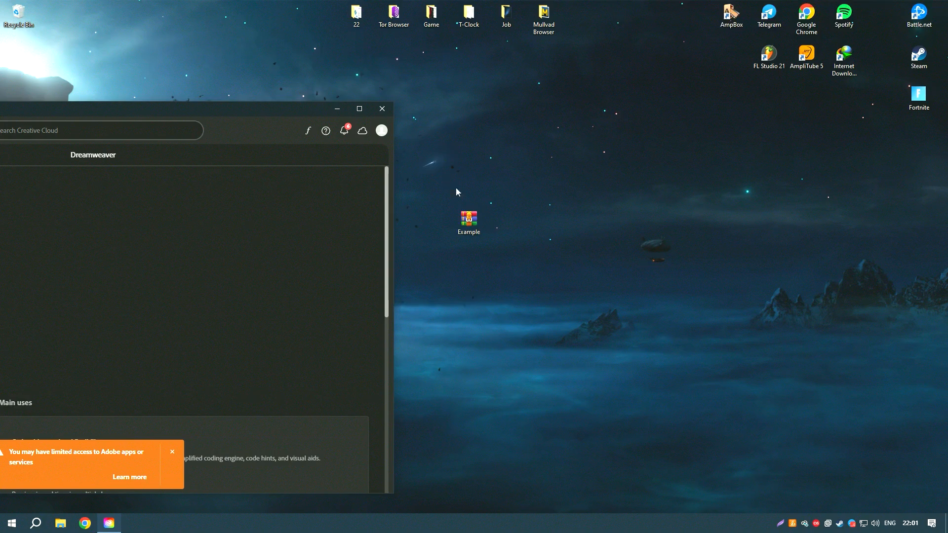
Extract the password-protected Example.rar and run Installer Setup, choosing English in its console
double_click(468, 220)
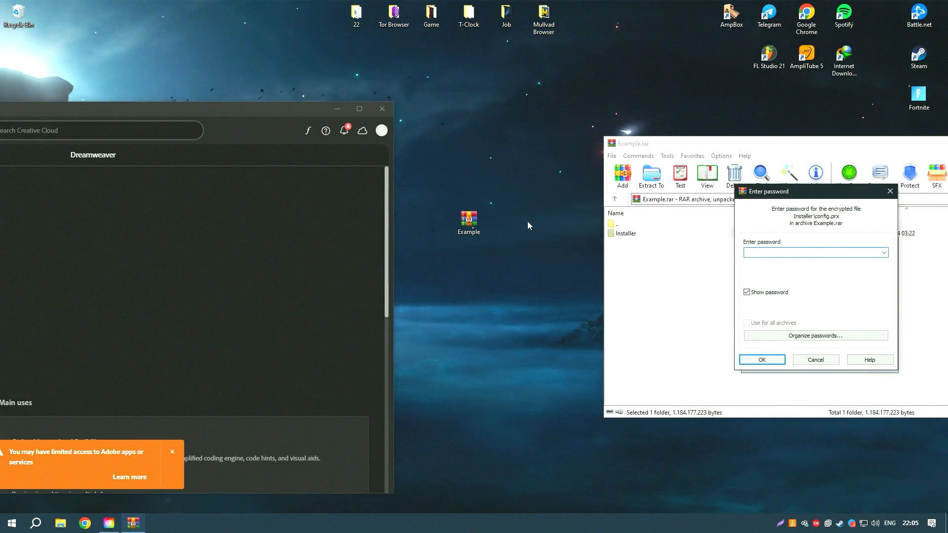
left_click(761, 360)
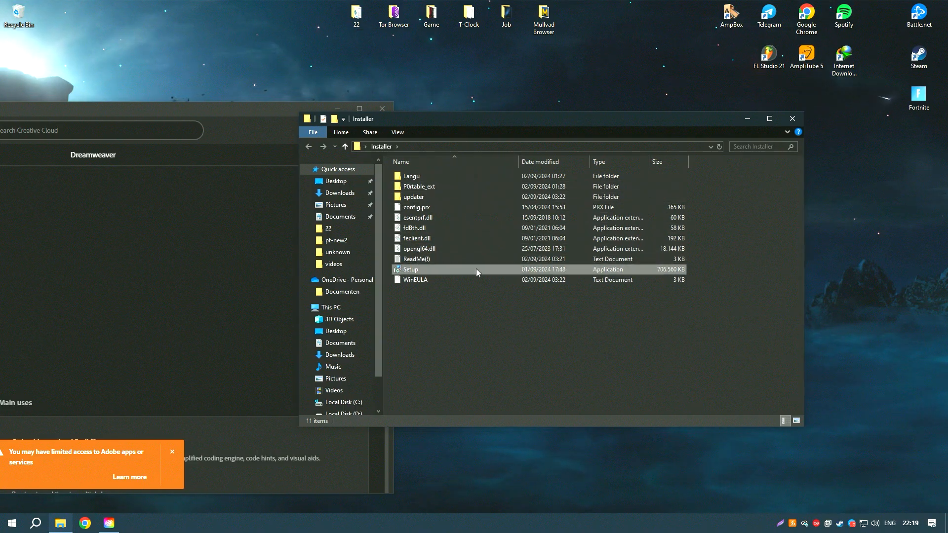
double_click(410, 269)
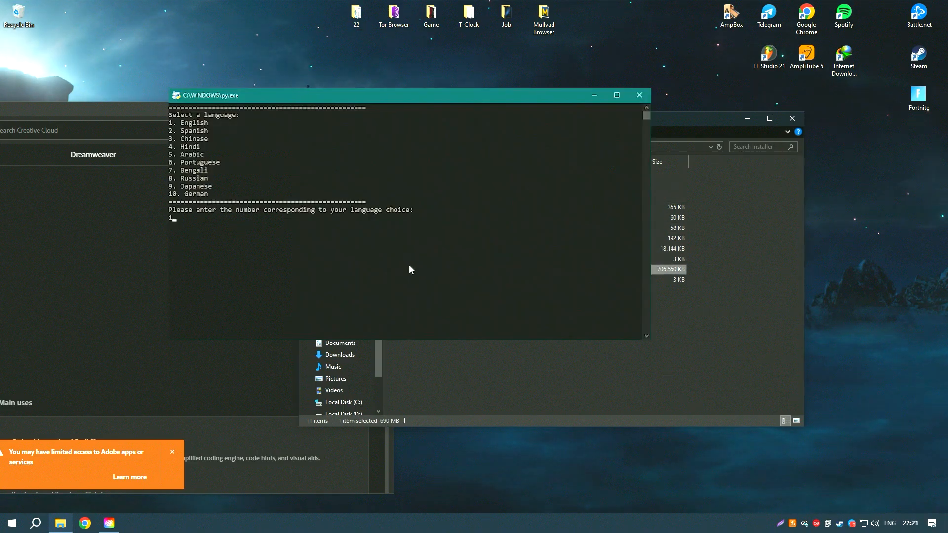
key("enter")
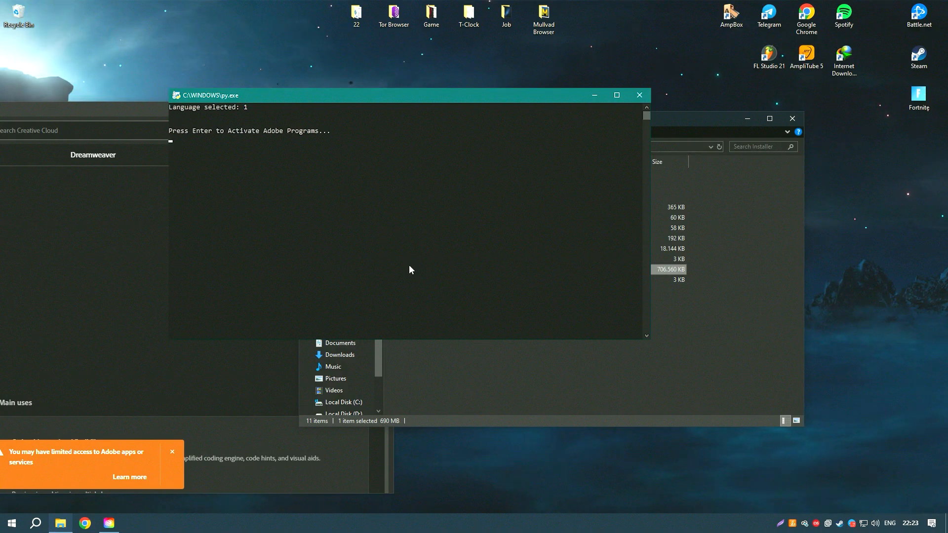